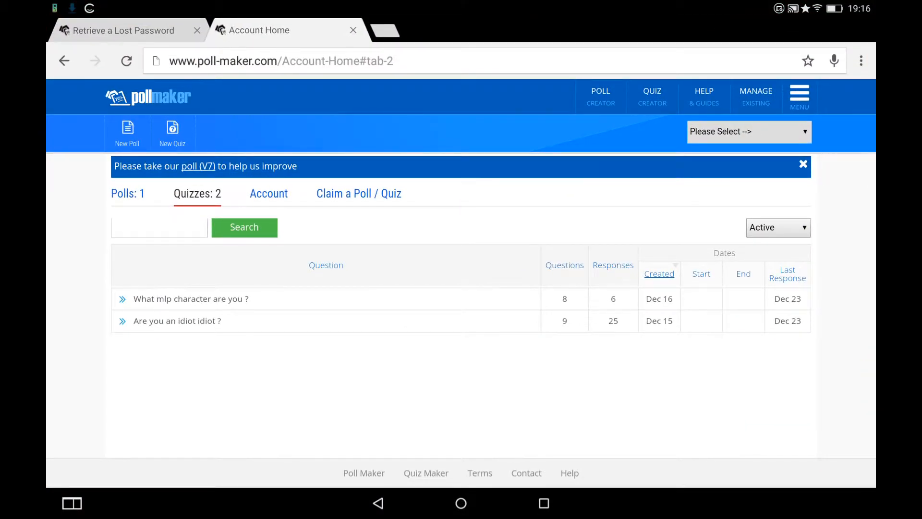
Expand the 'Are you an idiot idiot ?' quiz row to reveal its actions, after toggling the menu.
click(800, 96)
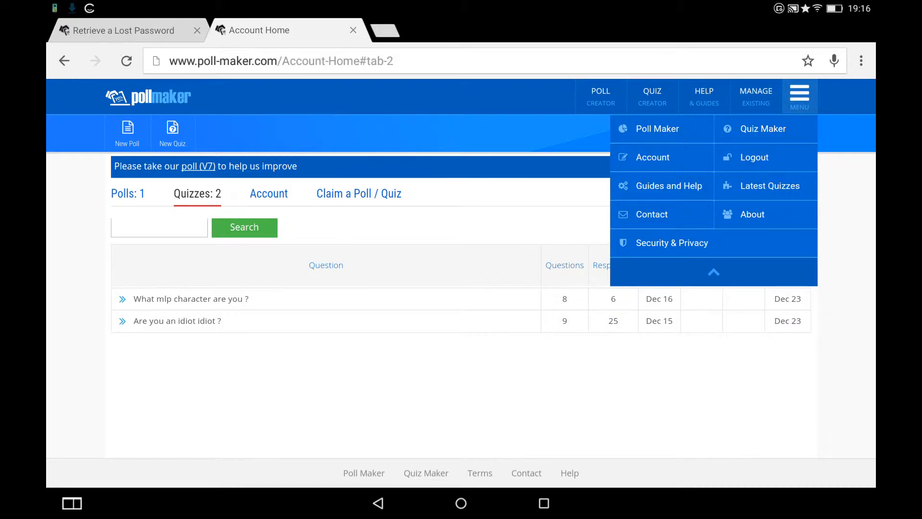
click(799, 97)
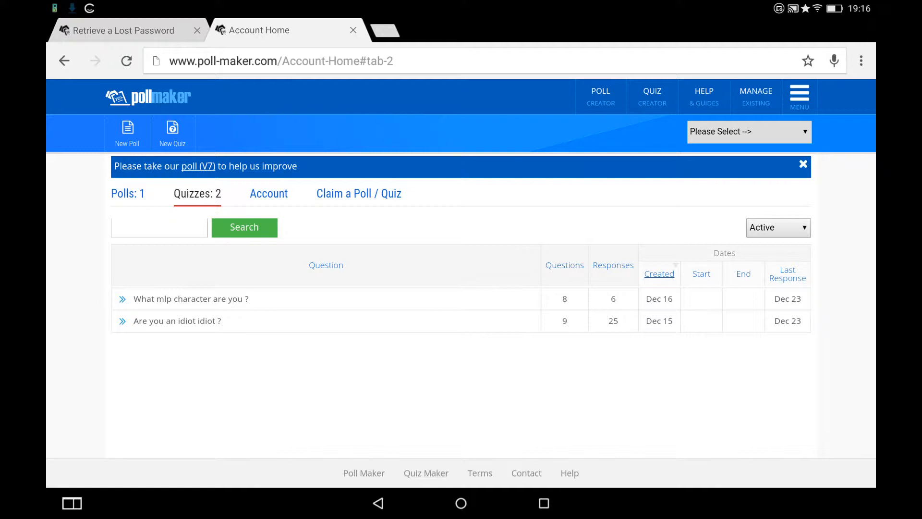
click(176, 321)
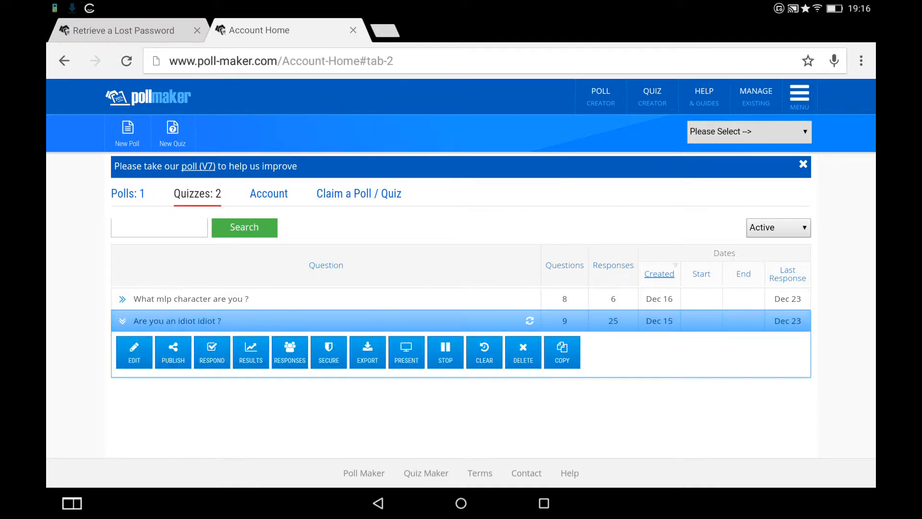
Answer all 'Are you an idiot idiot ?' questions to reach the 70% Match result, then start the mlp quiz.
click(212, 351)
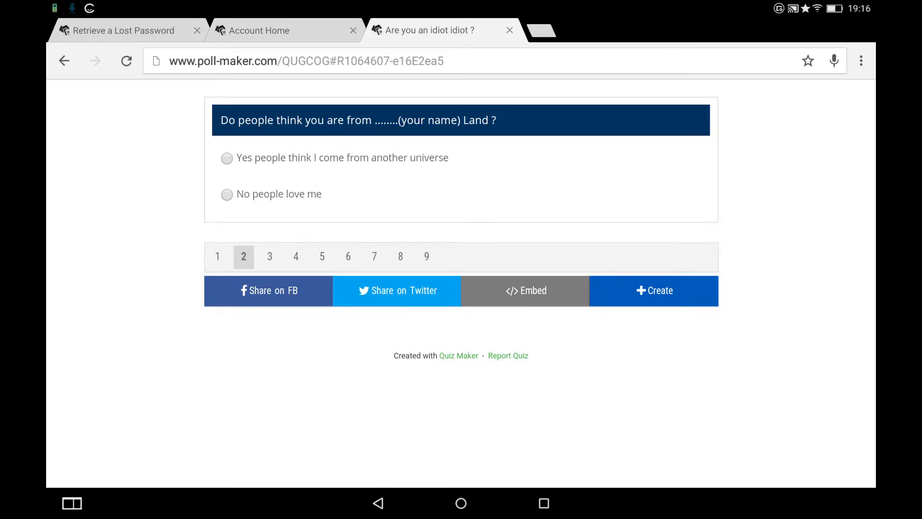
click(269, 256)
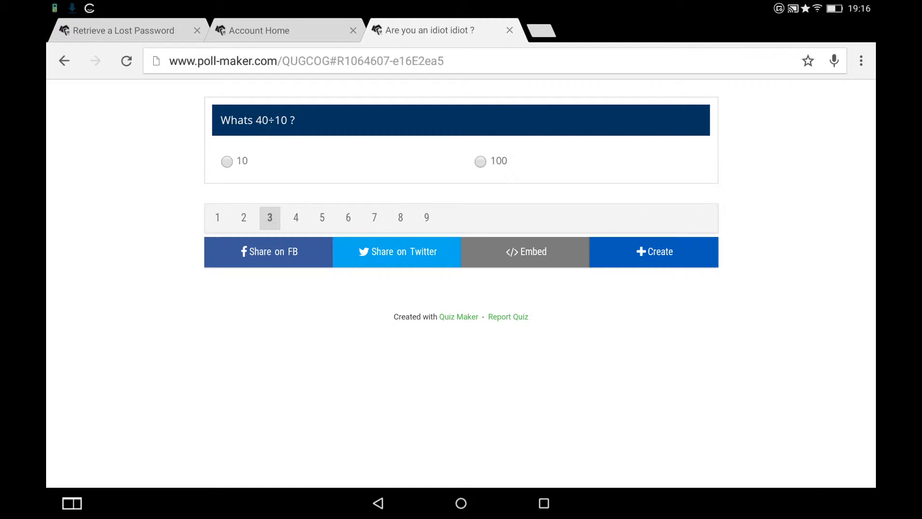
click(296, 217)
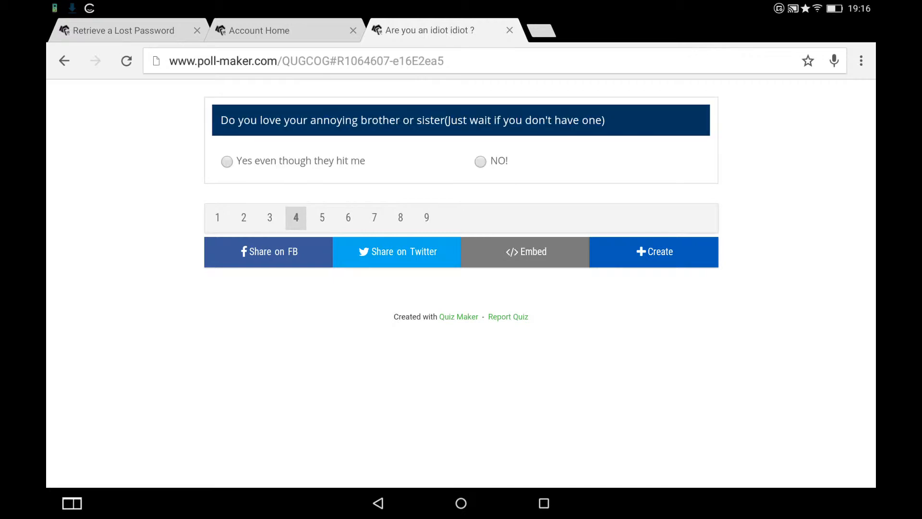
click(322, 218)
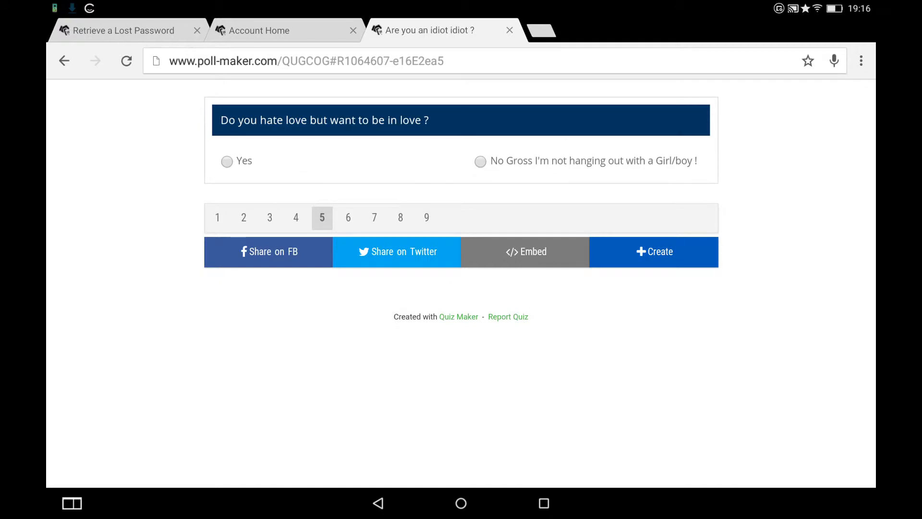
click(348, 218)
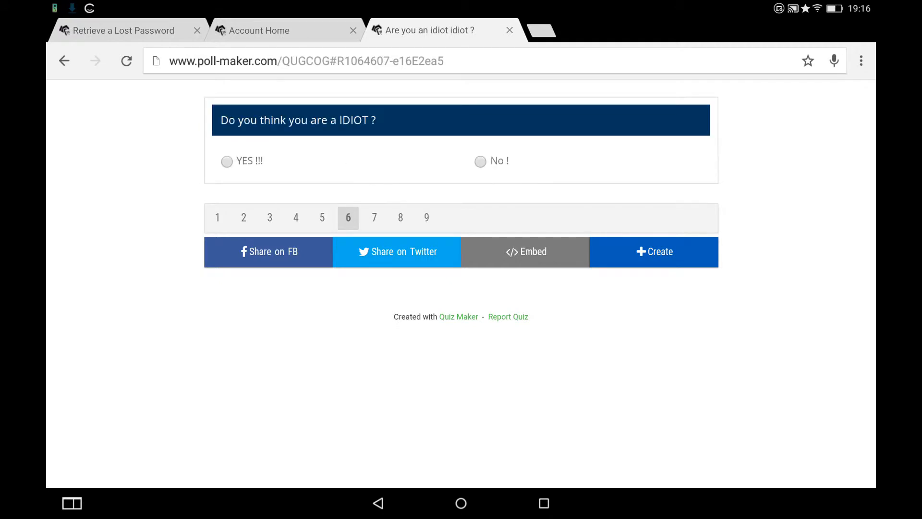
click(374, 218)
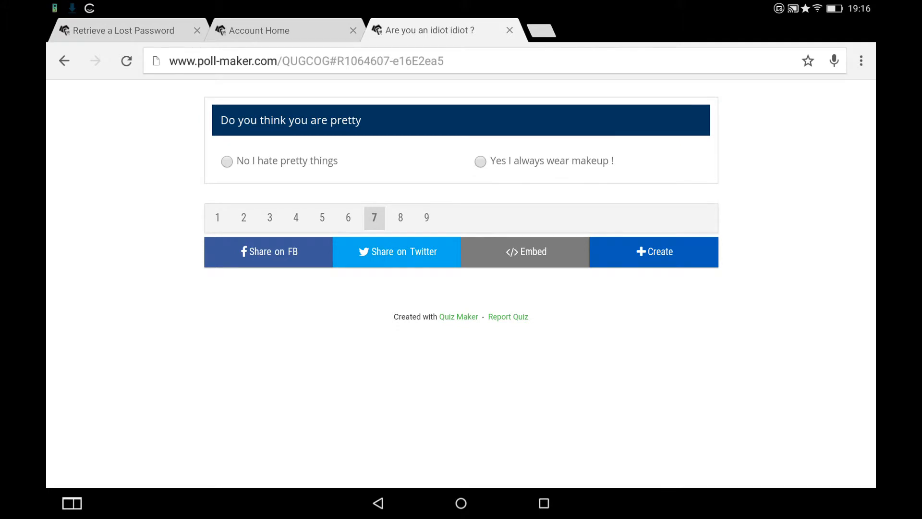
click(401, 218)
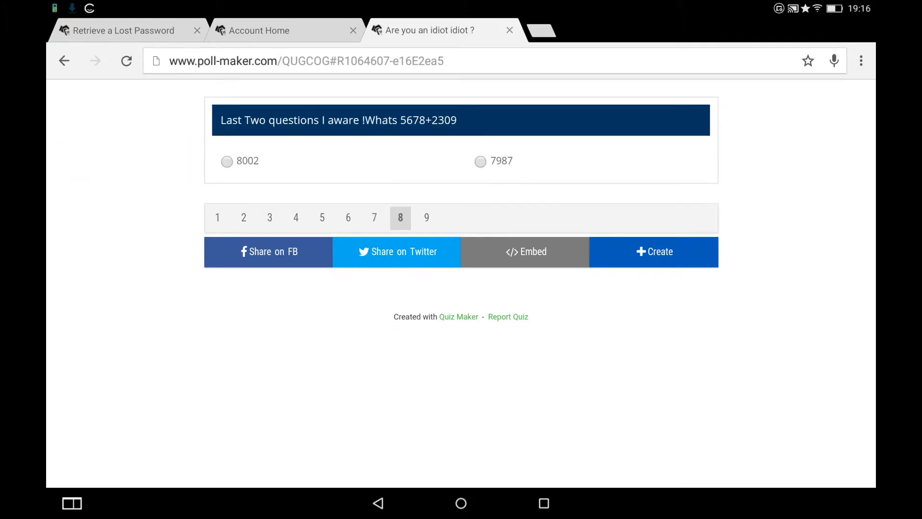
click(427, 218)
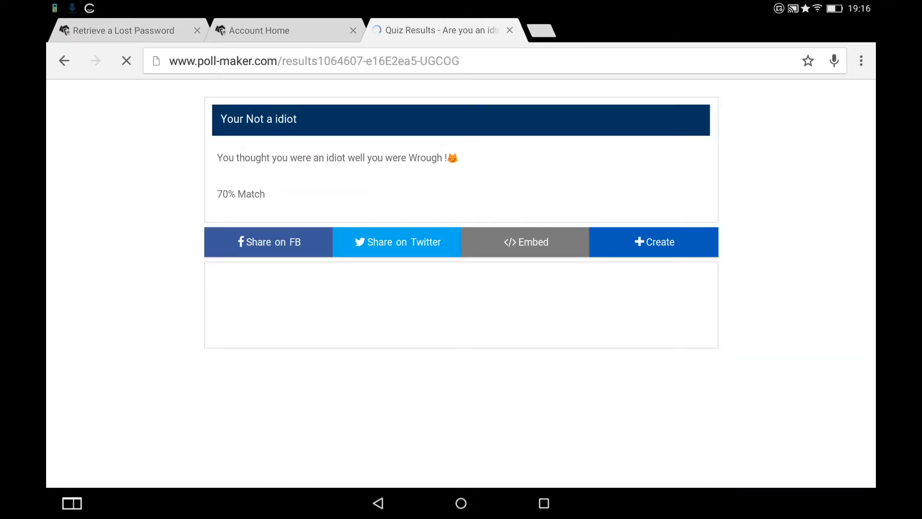
click(510, 29)
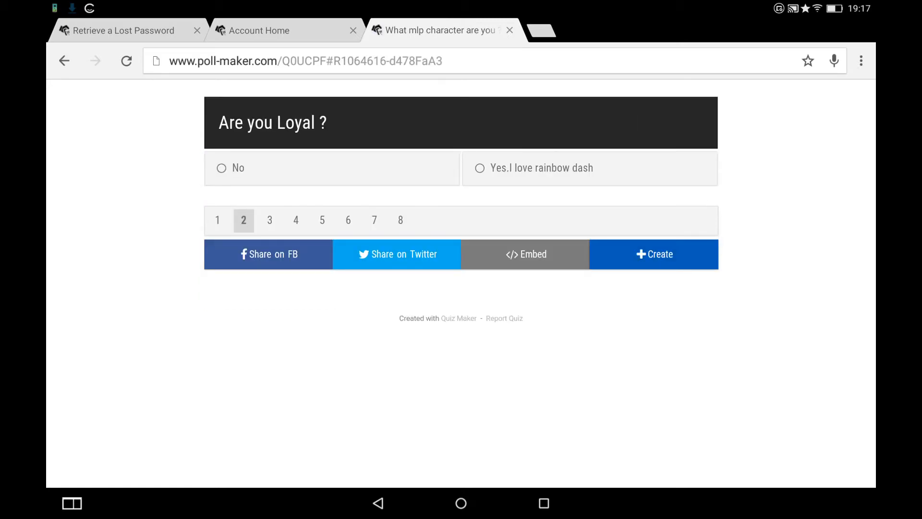
Answer the mlp quiz questions on loyalty, fashion, favourite character, reading and apple picking, then close it.
click(270, 220)
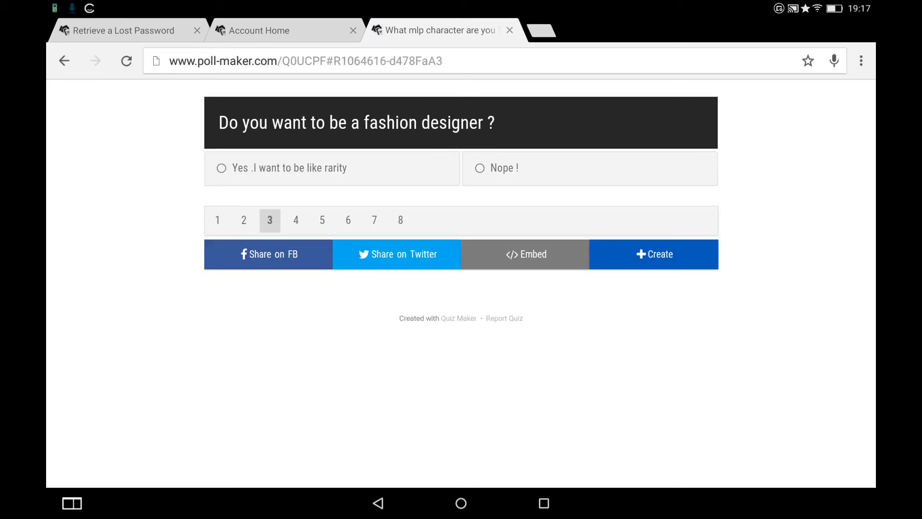
click(296, 220)
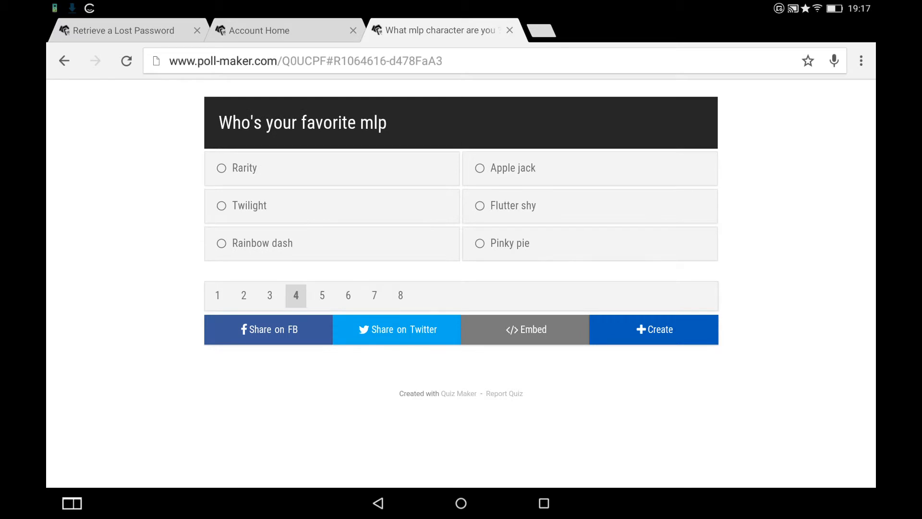
click(322, 295)
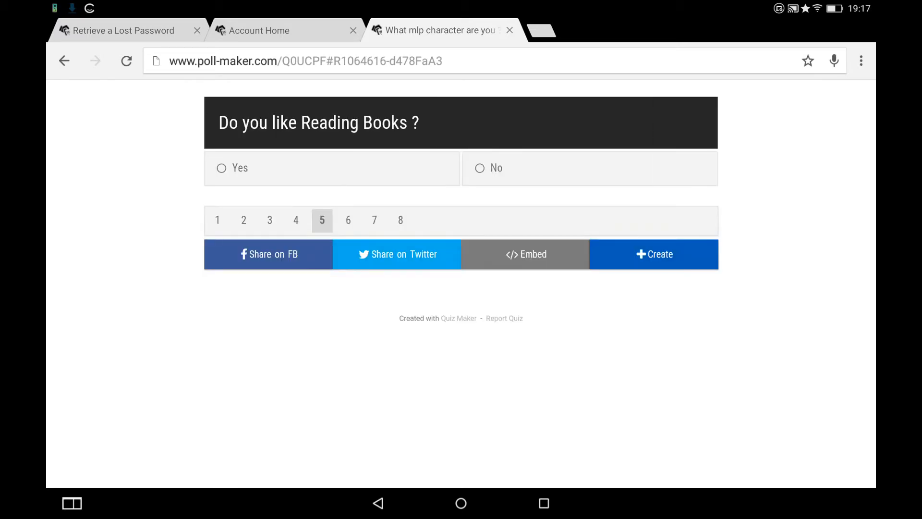
click(347, 220)
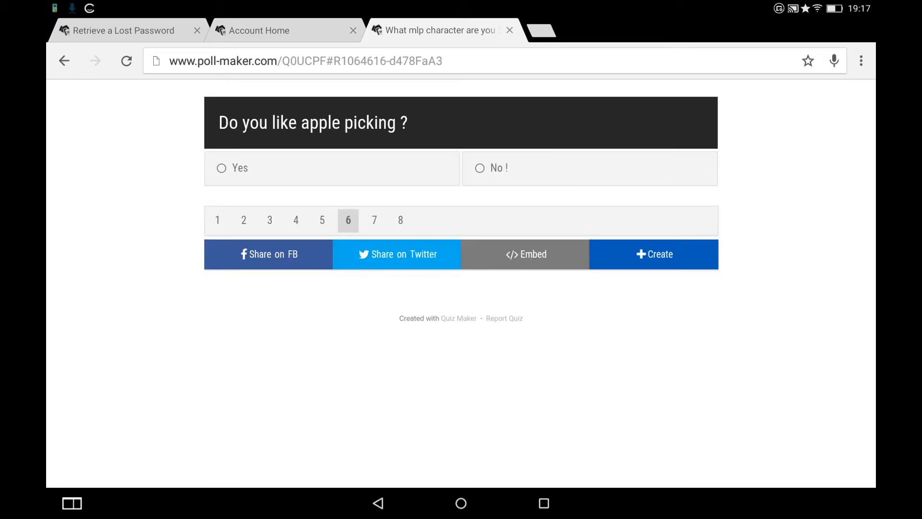
click(401, 220)
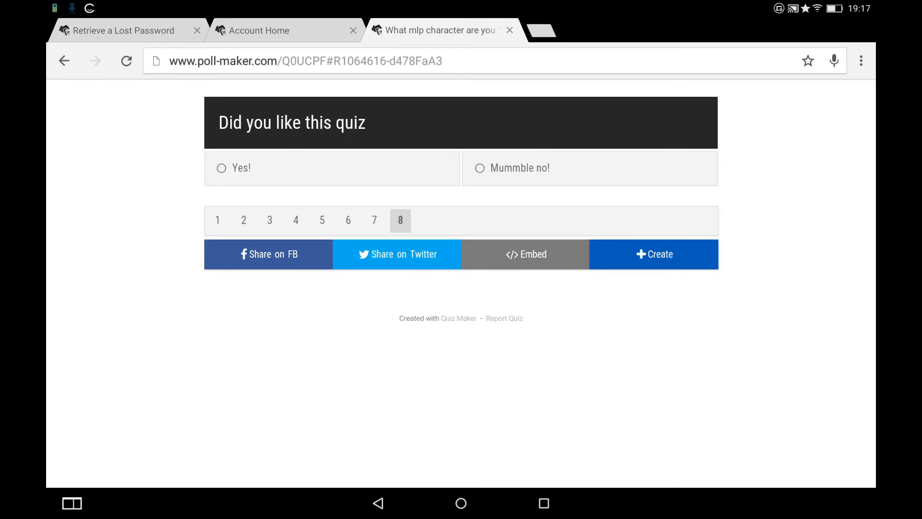
click(332, 167)
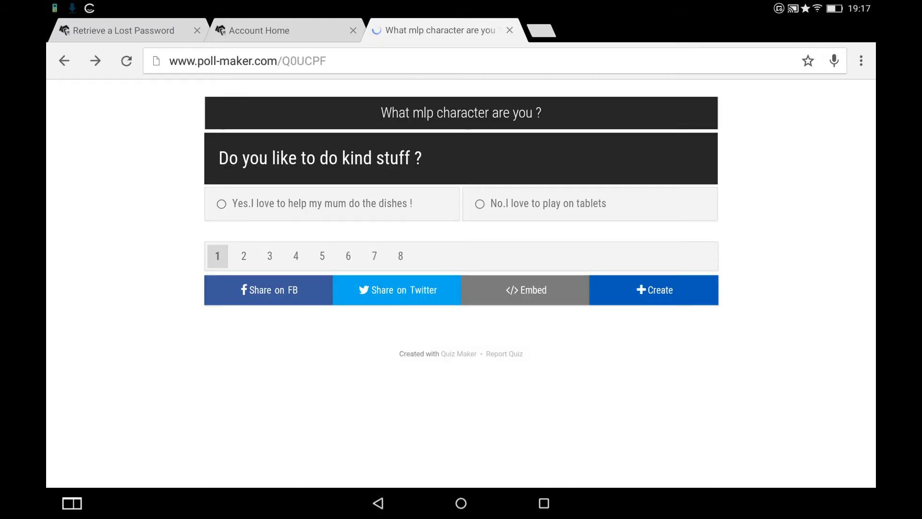
click(508, 30)
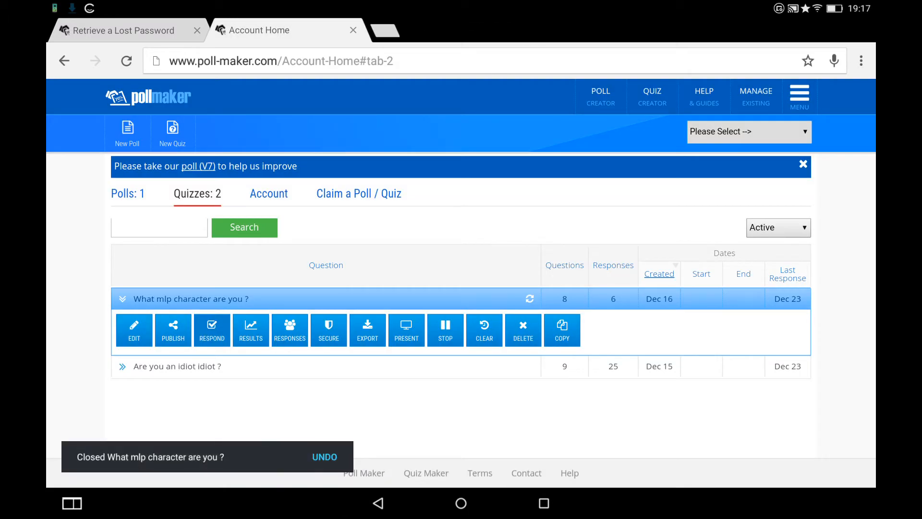
Open the 'Whats 6×10' poll for voting from the Polls: 1 list.
click(128, 193)
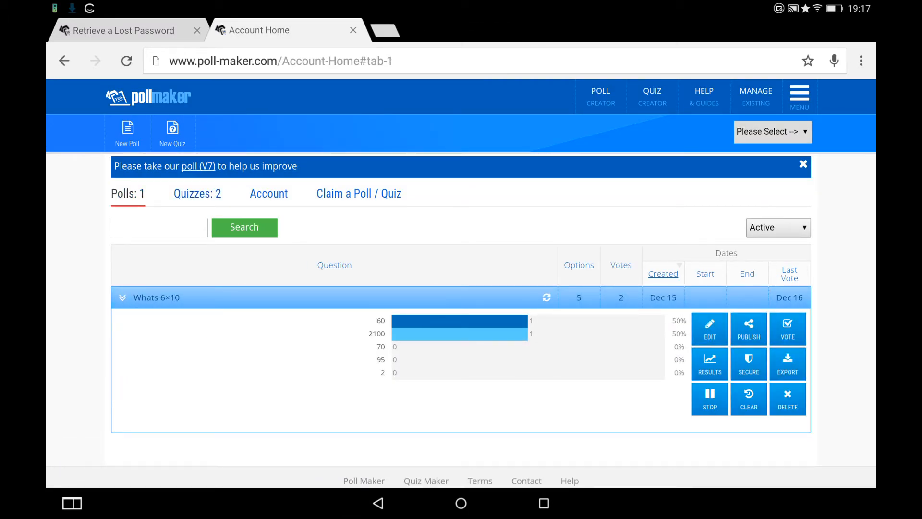
click(788, 328)
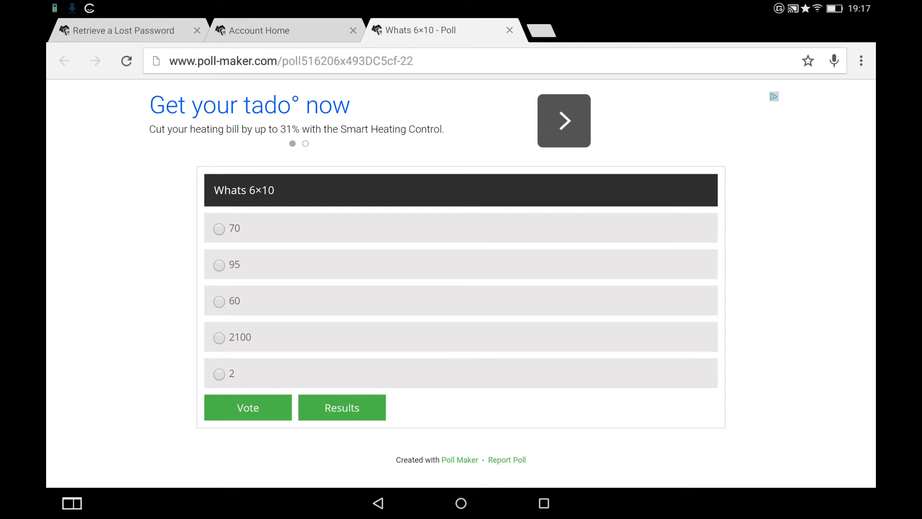
Vote 60 on 'Whats 6×10' and view the results with 60 at 67%.
click(219, 301)
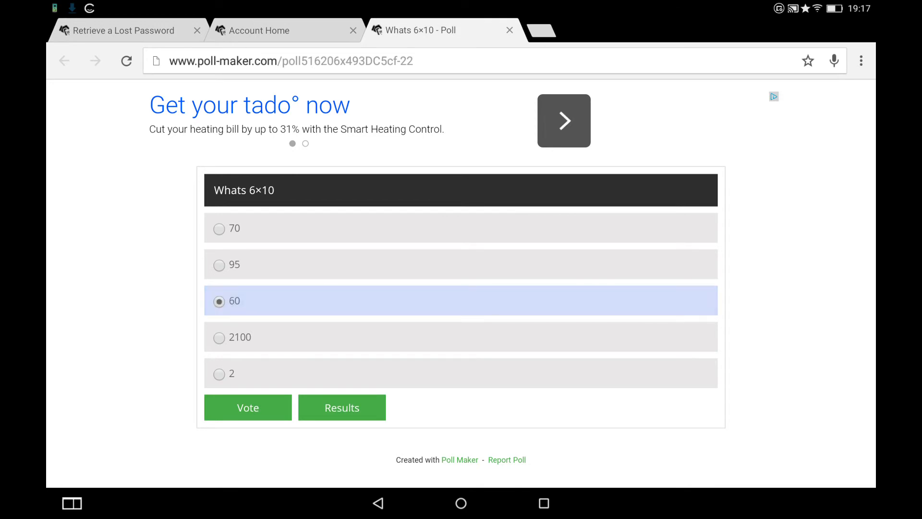
click(342, 407)
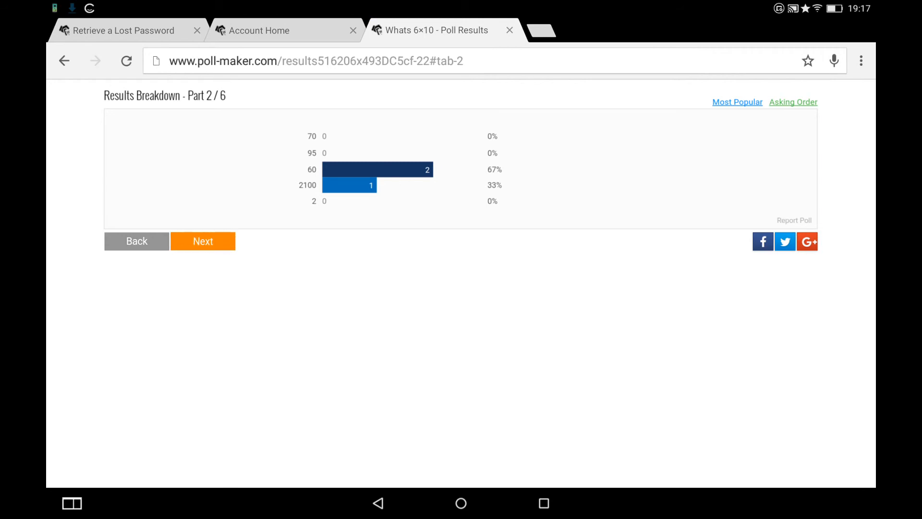
Page to the responses pie chart showing 60 at 66.7%, then open the Screen Recorder app.
click(203, 241)
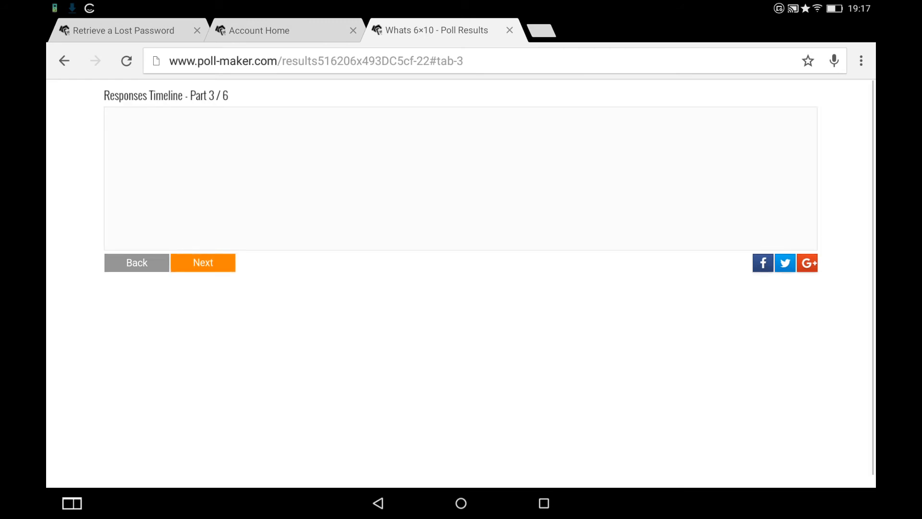
click(202, 262)
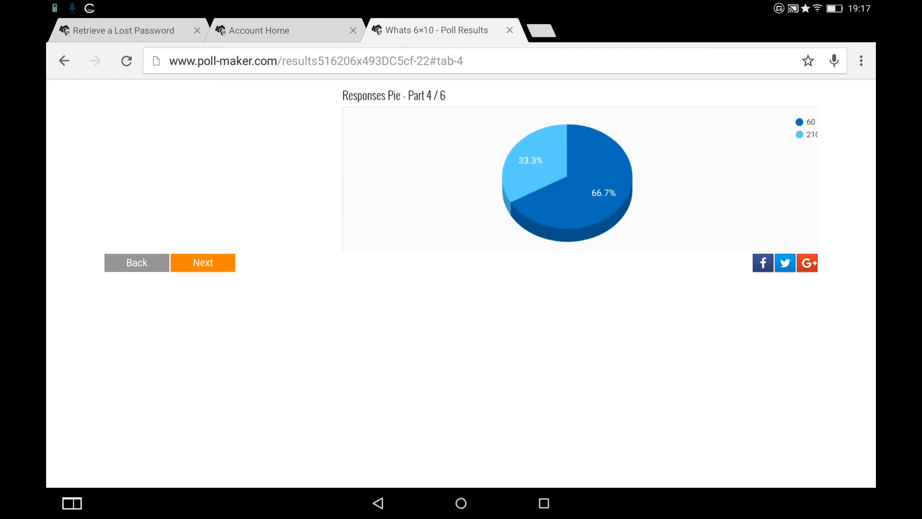
click(202, 263)
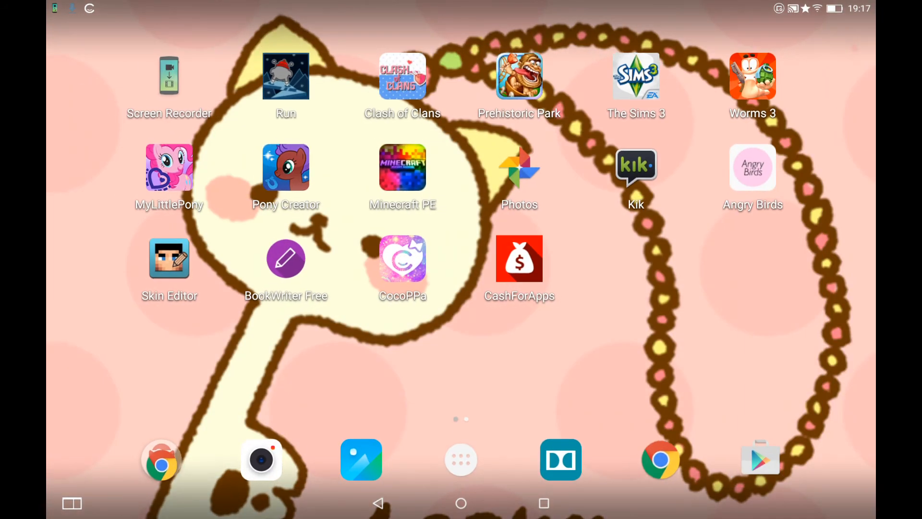
click(168, 75)
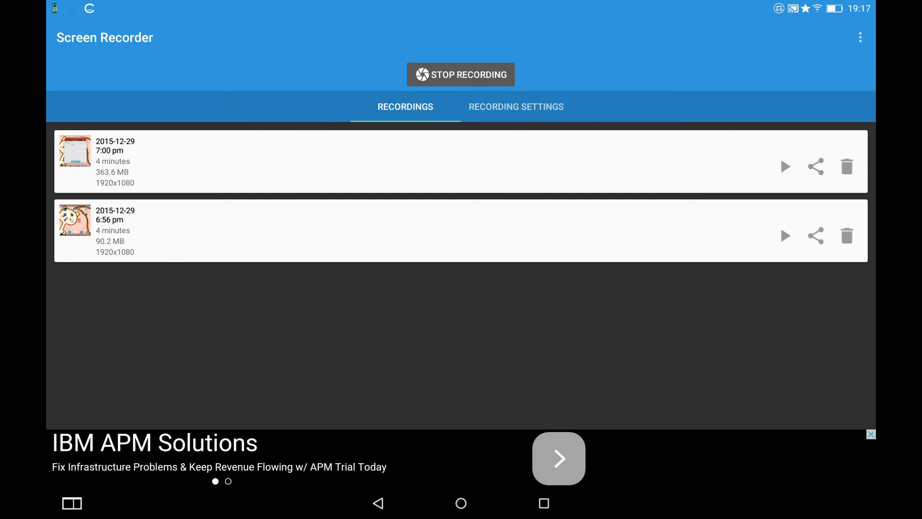